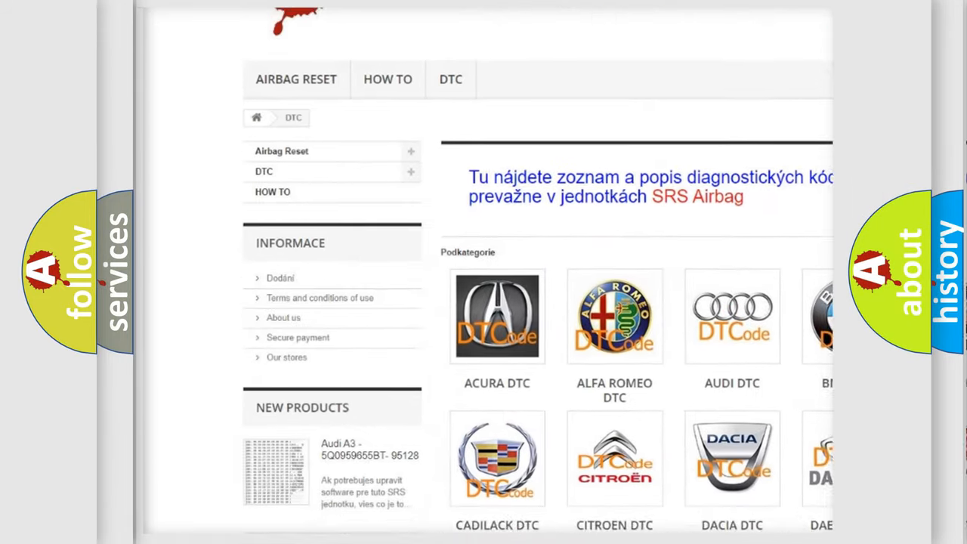
{"action": "scroll", "scroll_direction": "down", "scroll_amount": 3}
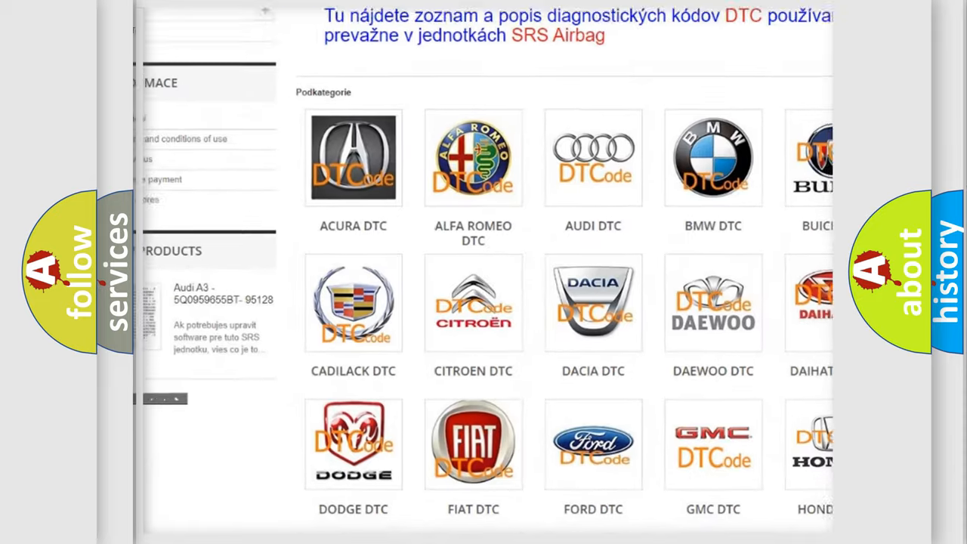
{"action": "scroll", "scroll_direction": "down", "scroll_amount": 3}
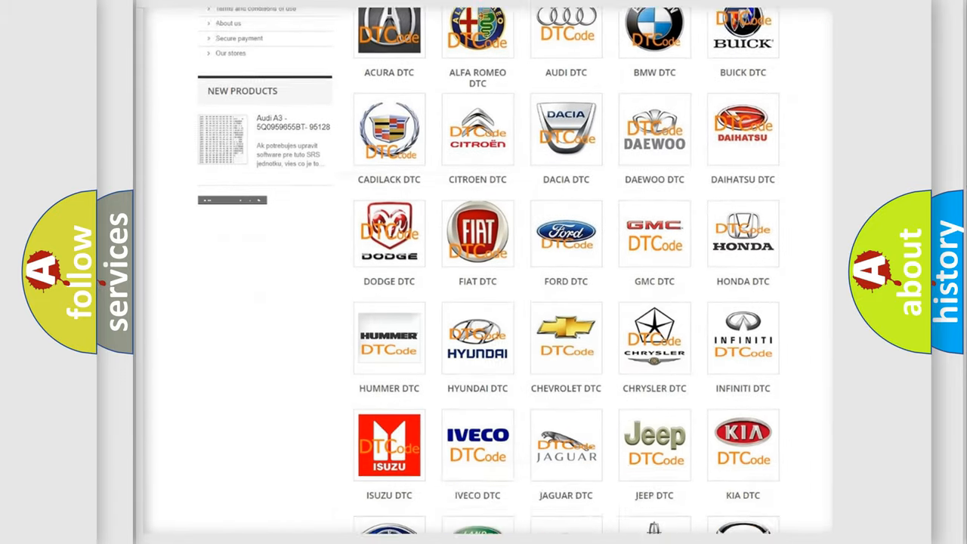
{"action": "scroll", "scroll_direction": "down", "scroll_amount": 3}
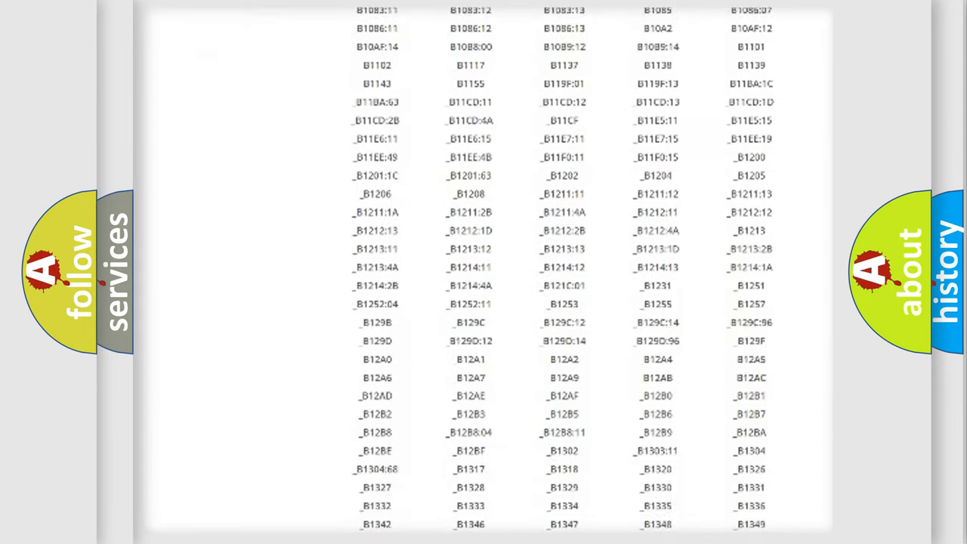
{"action": "scroll", "scroll_direction": "down", "scroll_amount": 3}
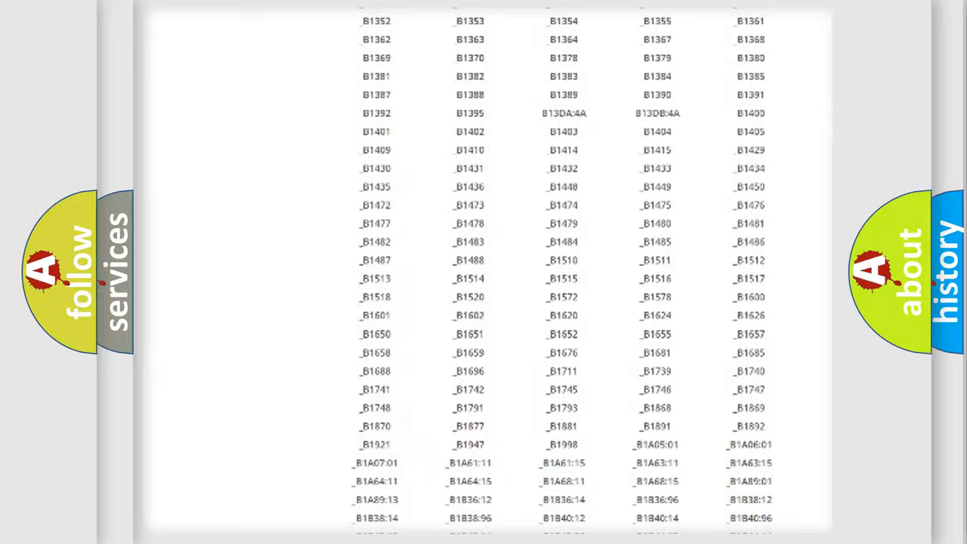